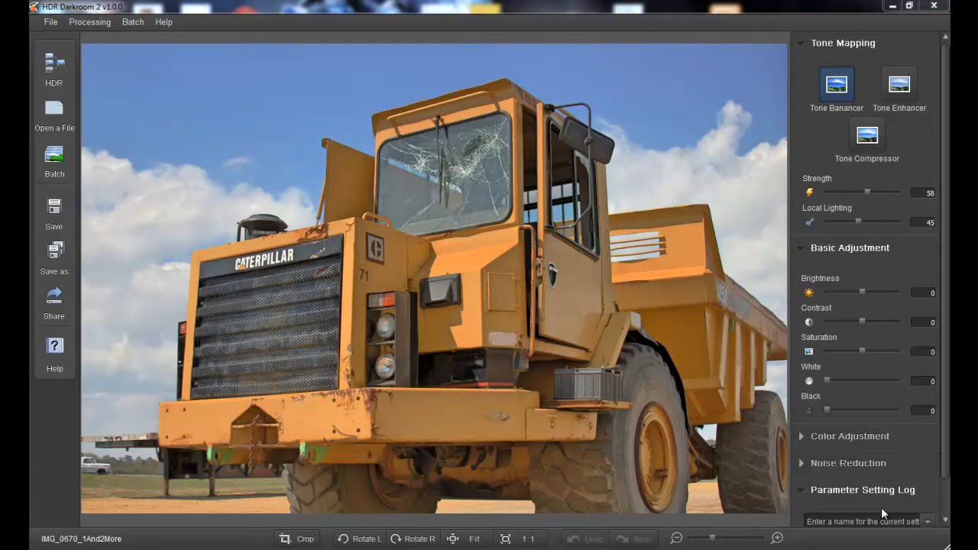
mouse_move(333, 107)
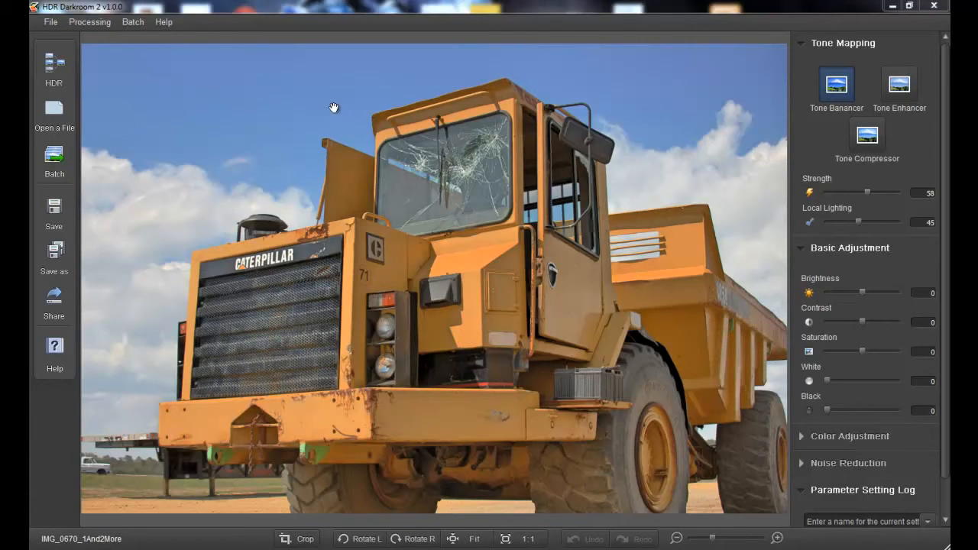
mouse_move(150, 93)
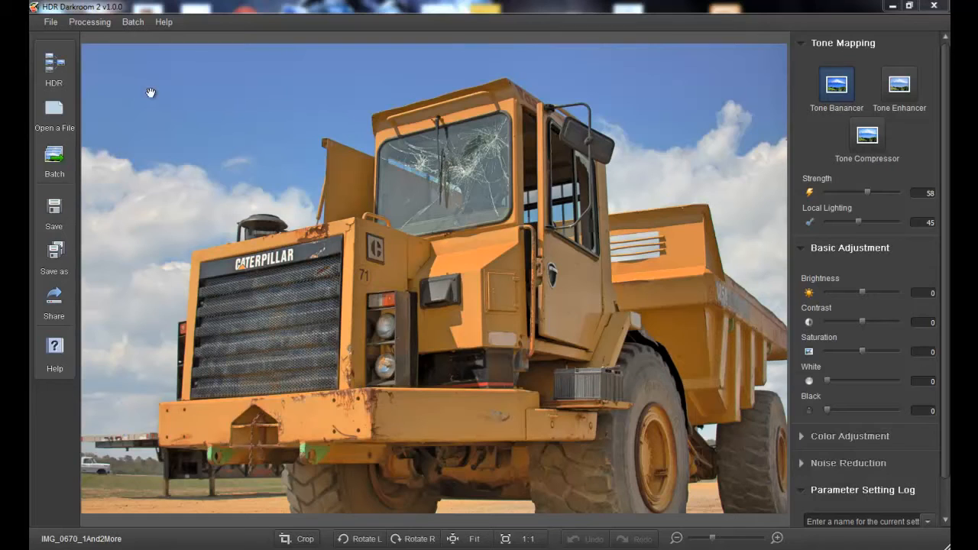
mouse_move(80, 199)
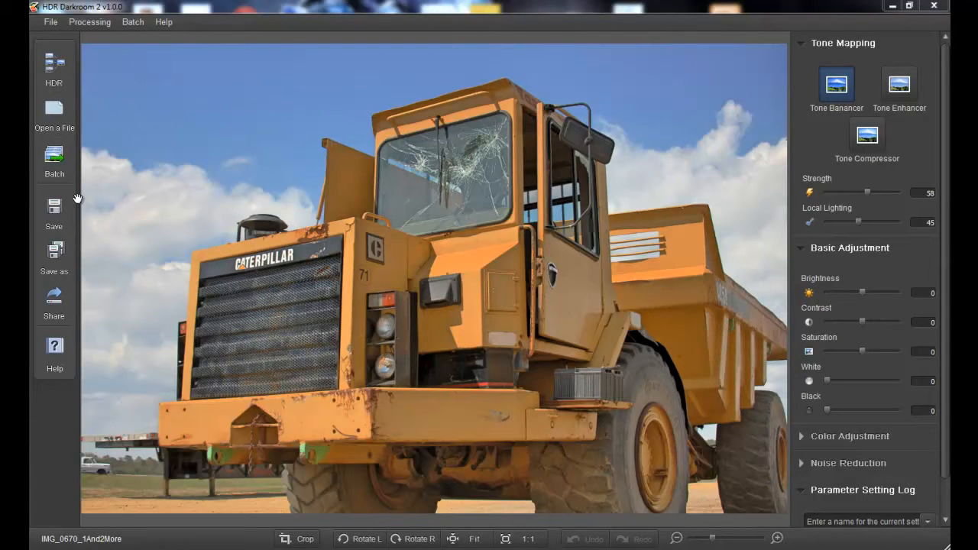
mouse_move(101, 260)
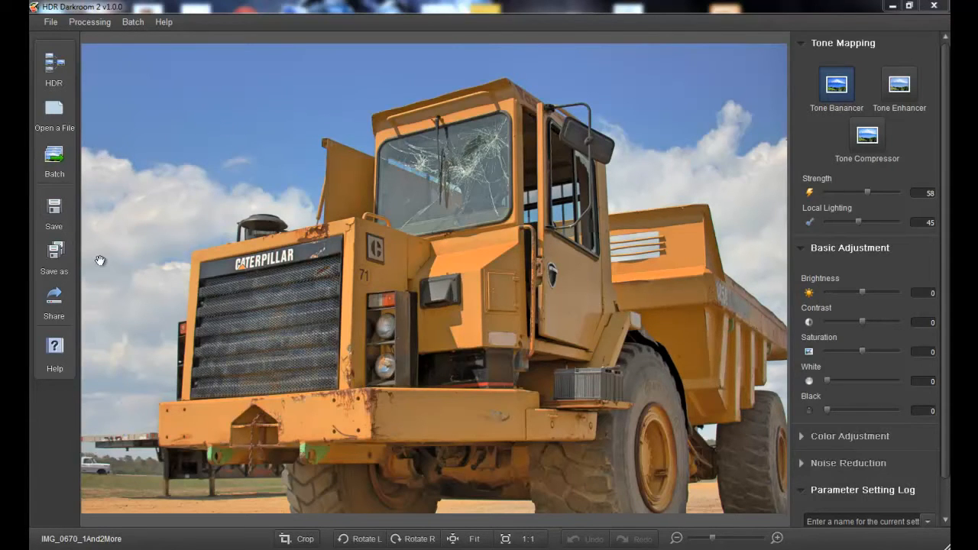
Step: Bring up the Share window offering Flickr, Facebook and Twitter for the truck photo
left_click(54, 302)
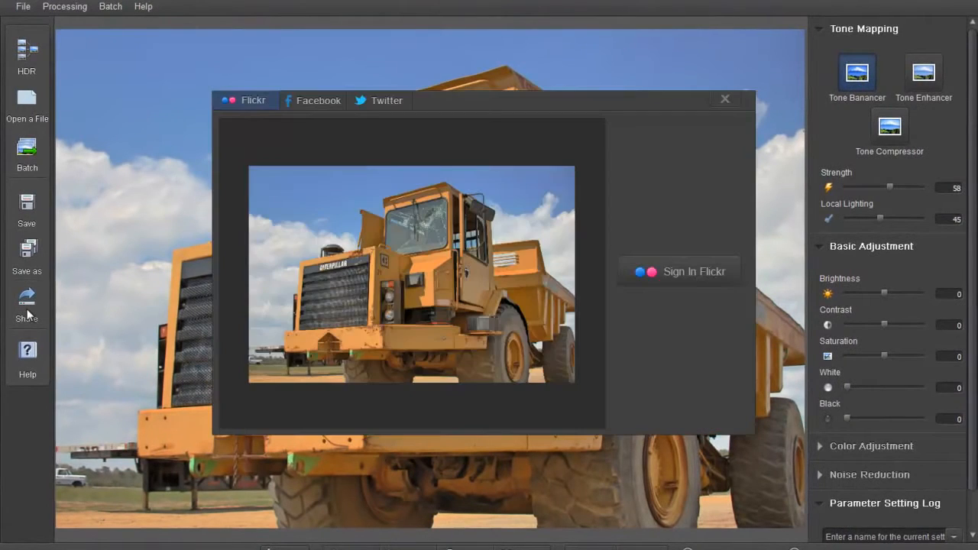
mouse_move(452, 96)
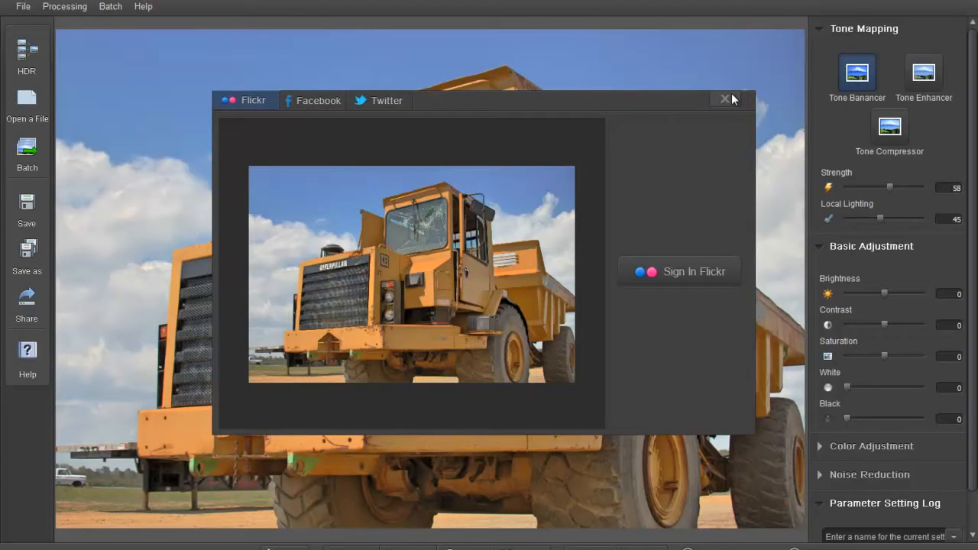
Step: Dismiss the Share window and tone-map the truck with Tone Enhancer at strength 40
left_click(725, 99)
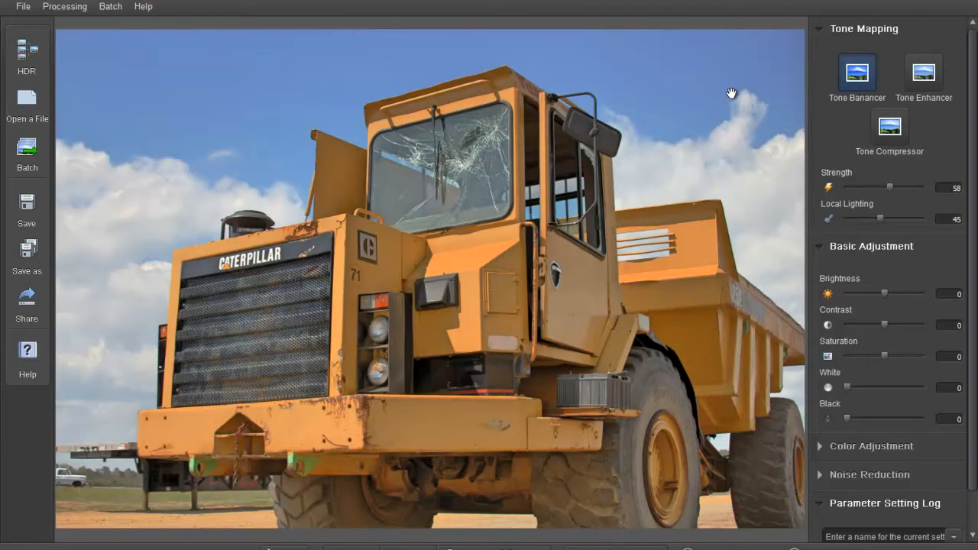
mouse_move(924, 80)
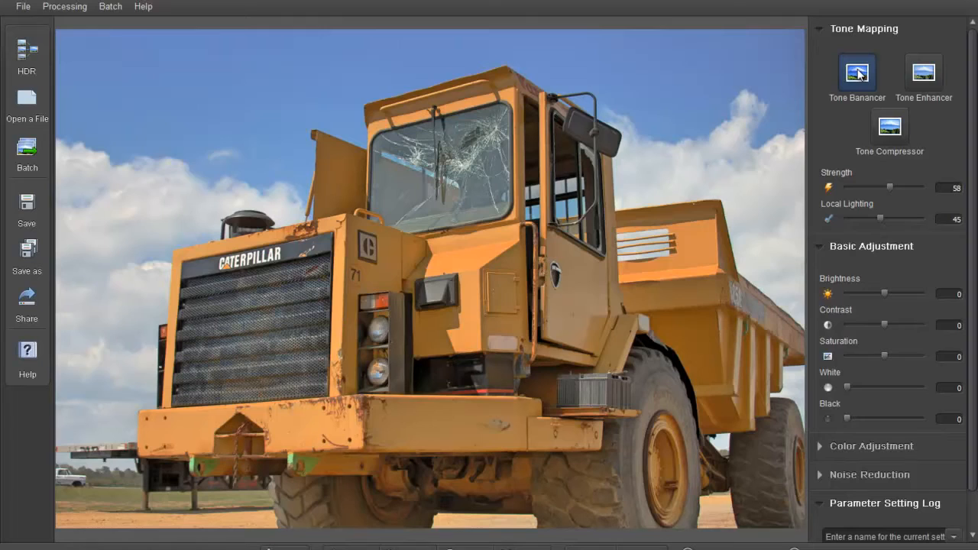
mouse_move(909, 90)
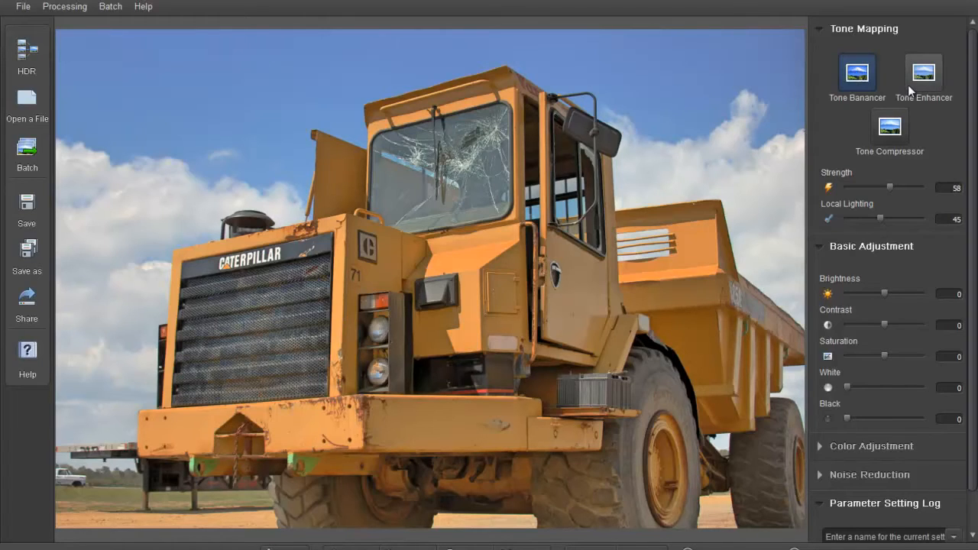
mouse_move(923, 77)
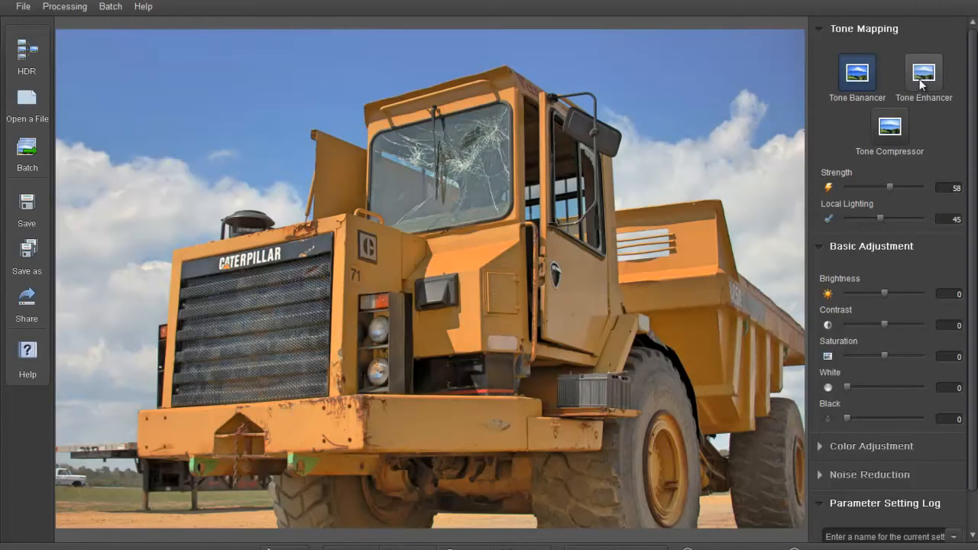
left_click(923, 74)
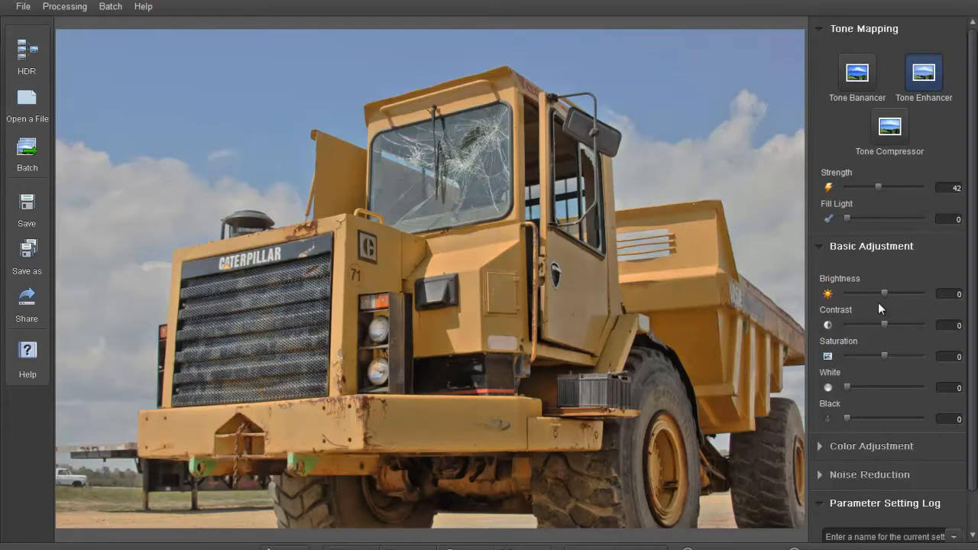
mouse_move(888, 419)
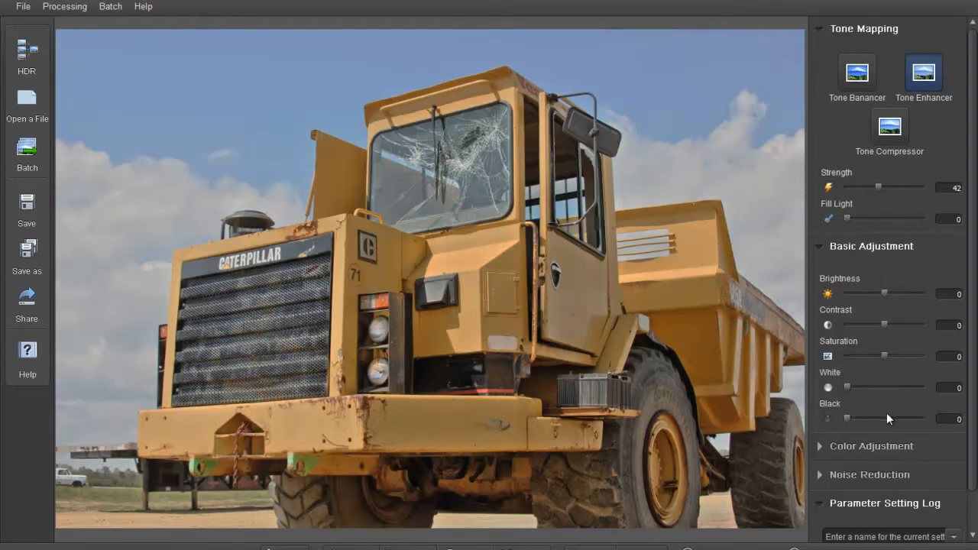
mouse_move(894, 458)
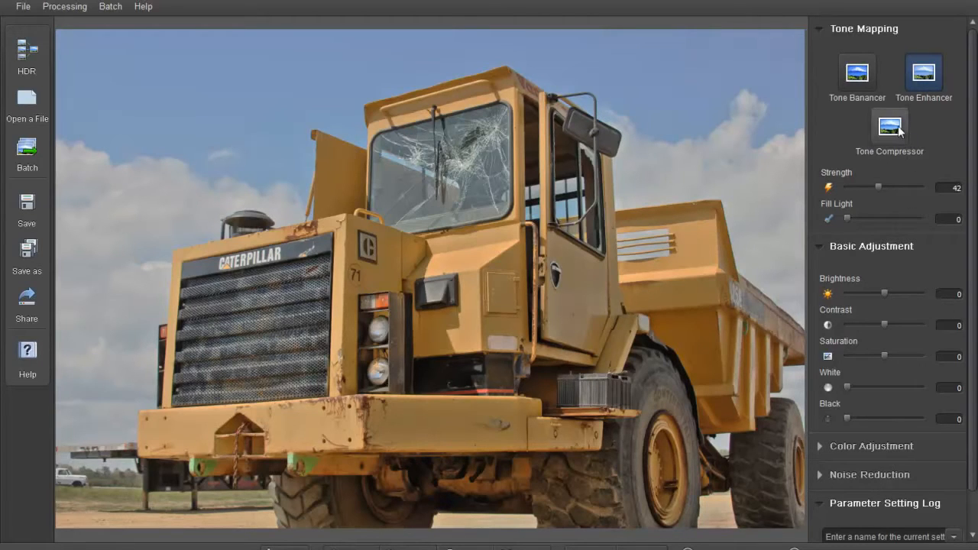
Step: Tone-map the truck with Tone Compressor and raise its Strength to 79
left_click(890, 125)
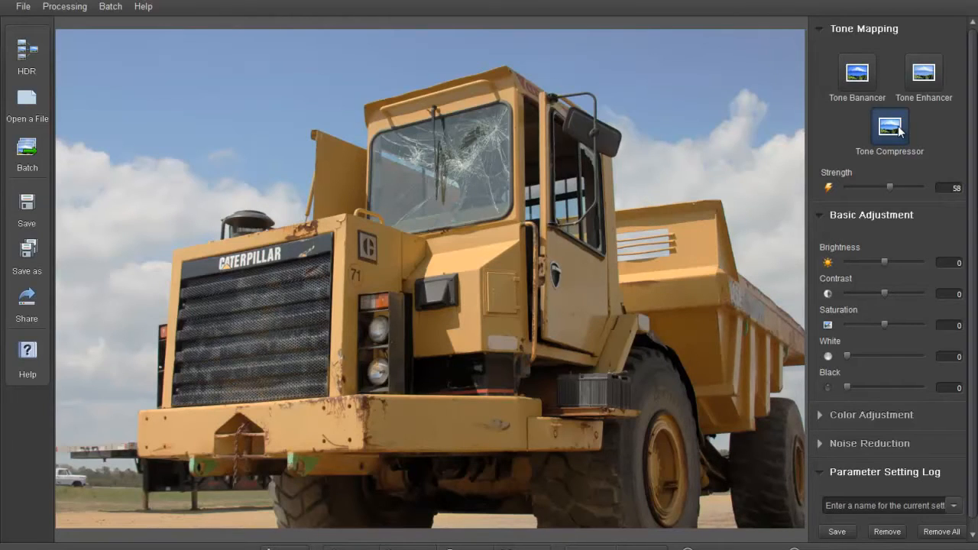
mouse_move(883, 175)
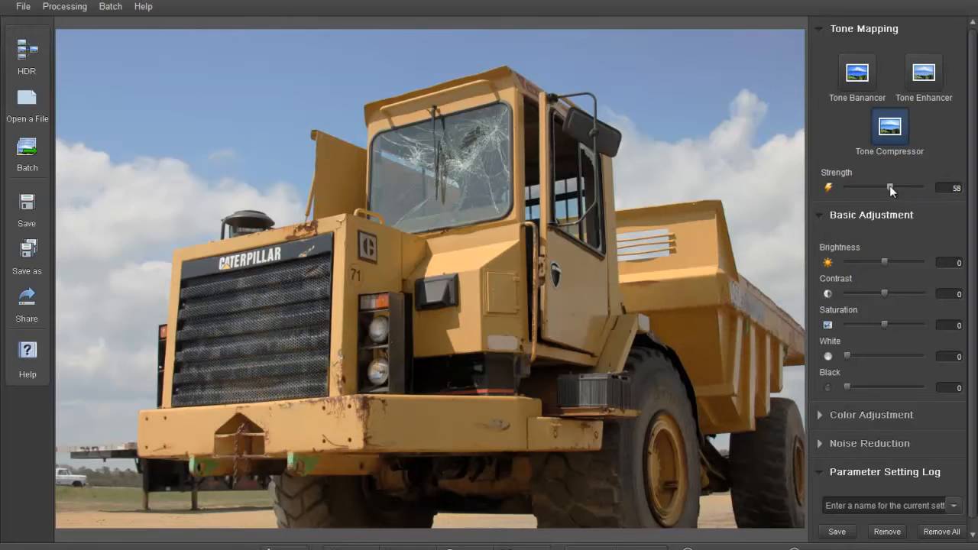
left_click_drag(890, 187, 907, 186)
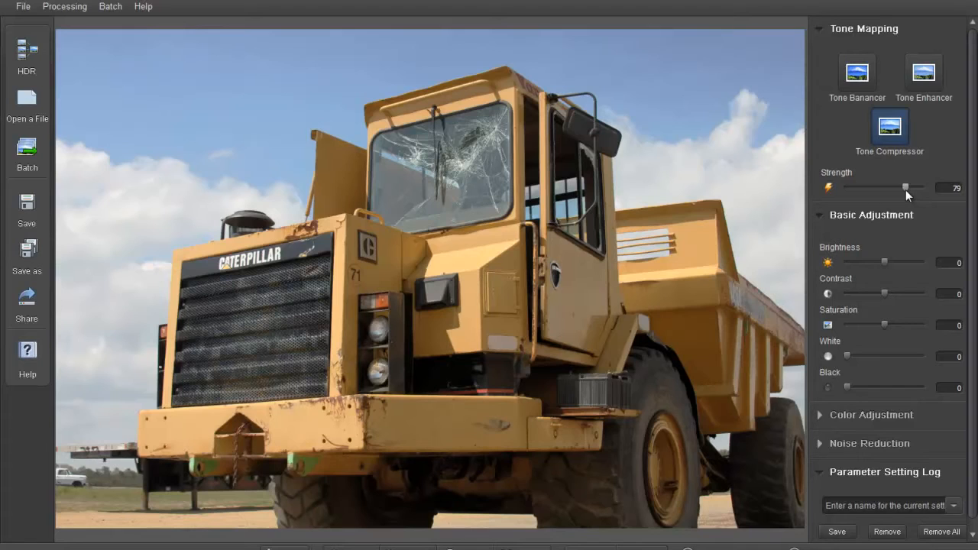
mouse_move(893, 276)
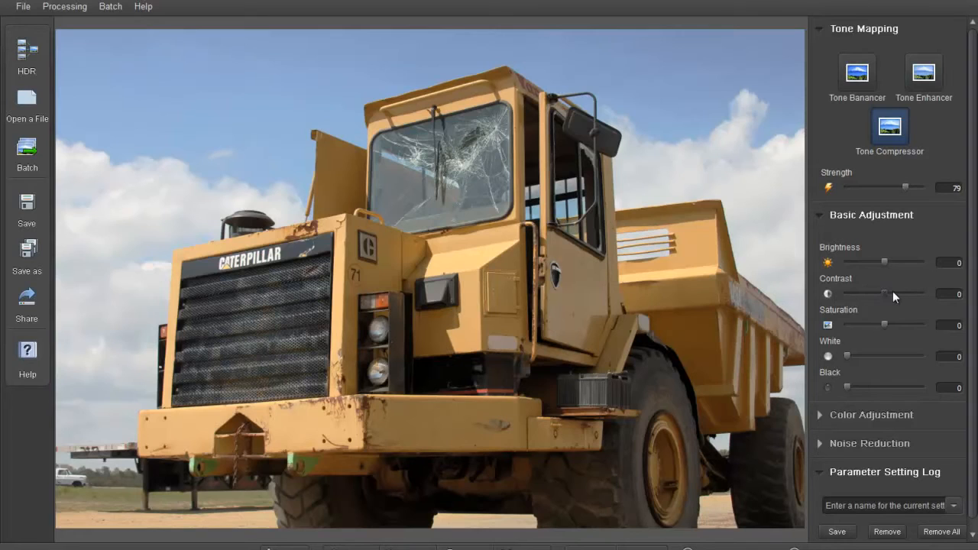
Step: Set Basic Adjustment Contrast to 5, Saturation to 19 and White back to 0, revealing Color Adjustment
left_click_drag(885, 293, 901, 294)
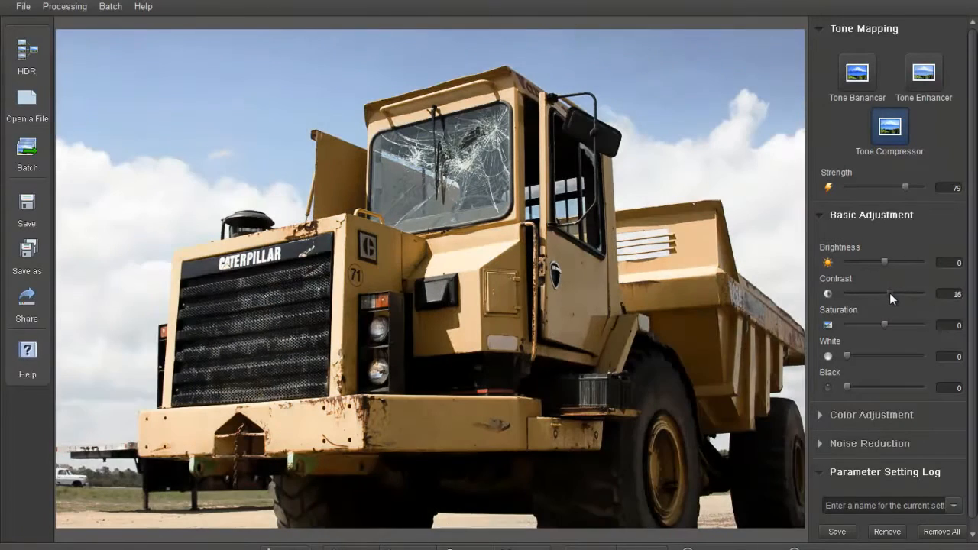
left_click_drag(890, 294, 887, 293)
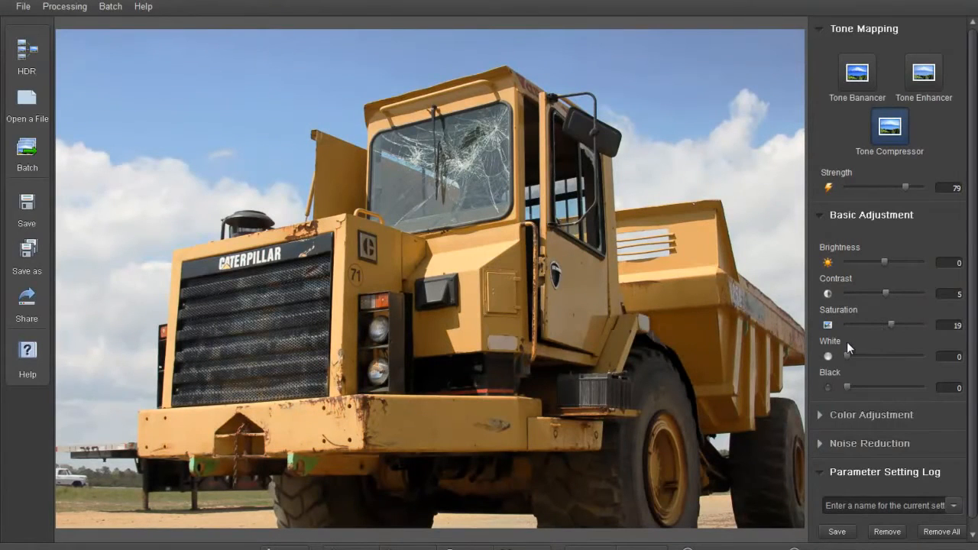
left_click_drag(847, 356, 858, 356)
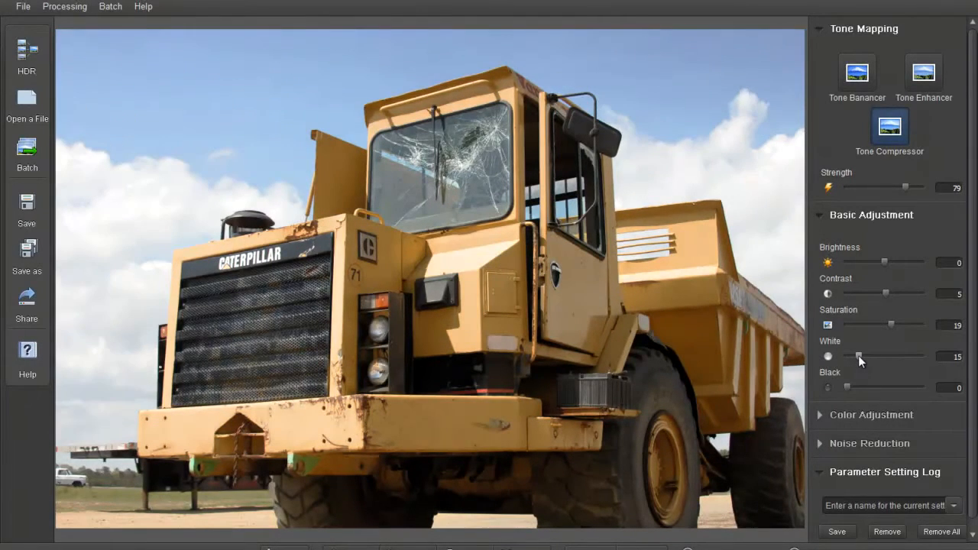
left_click_drag(859, 356, 847, 356)
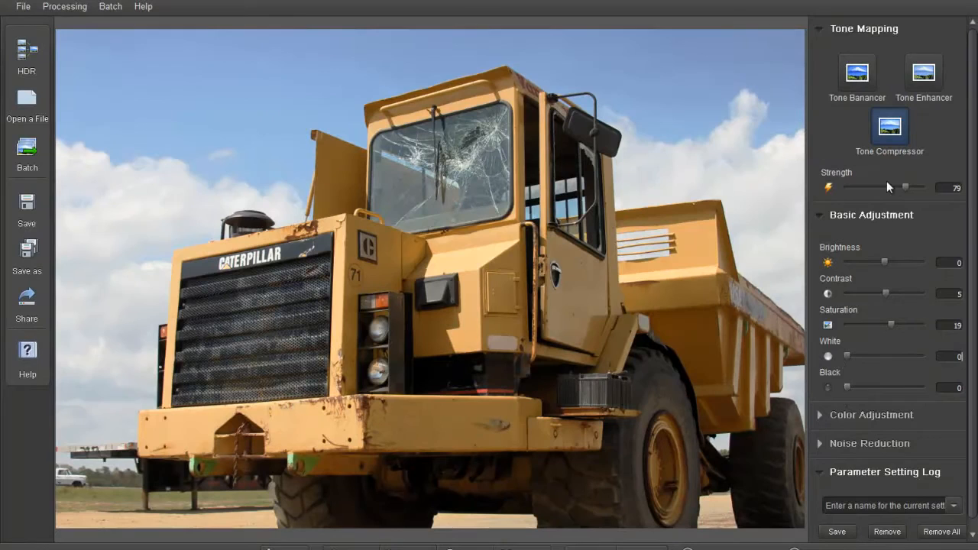
left_click(820, 214)
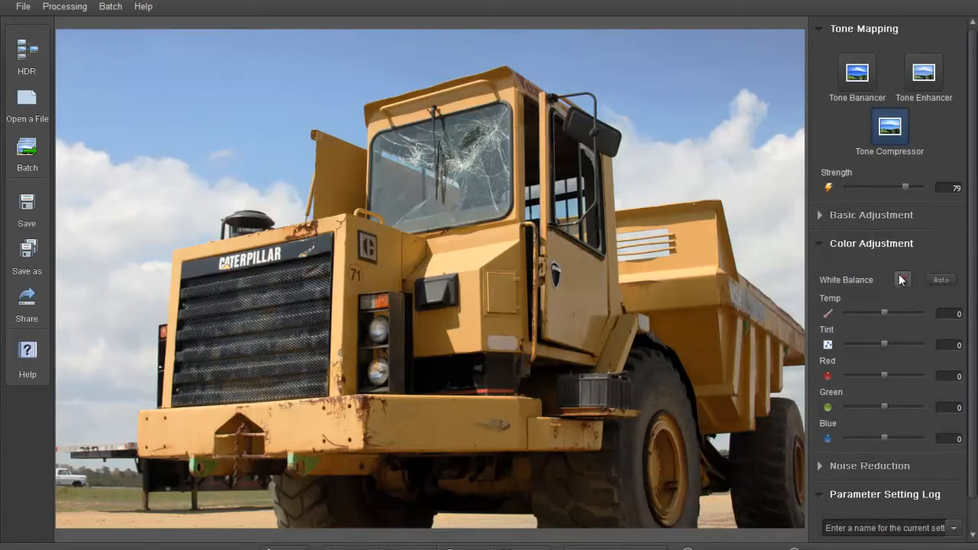
mouse_move(884, 349)
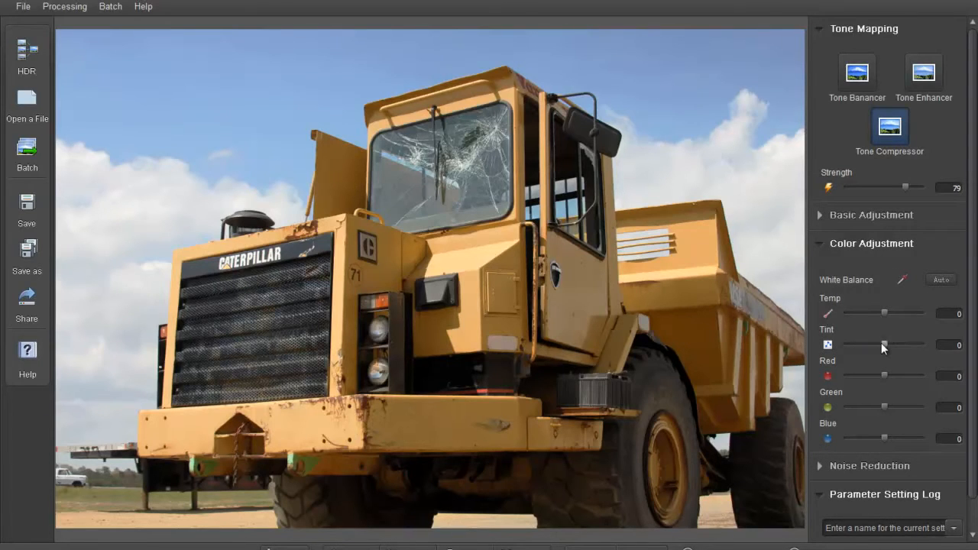
Step: Balance colour with Tint -4, Red +2, Green -3 and Blue +2
left_click_drag(885, 345, 909, 345)
type("2")
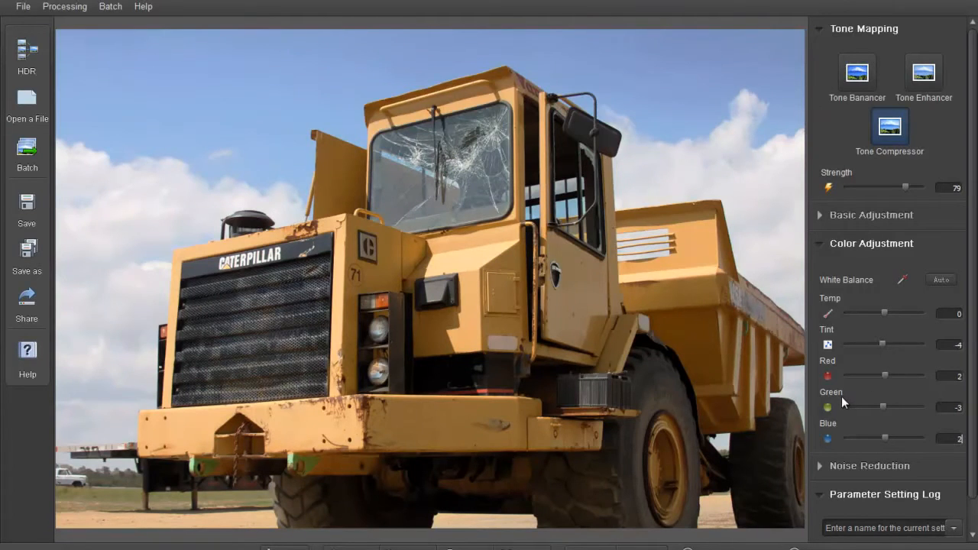
mouse_move(853, 257)
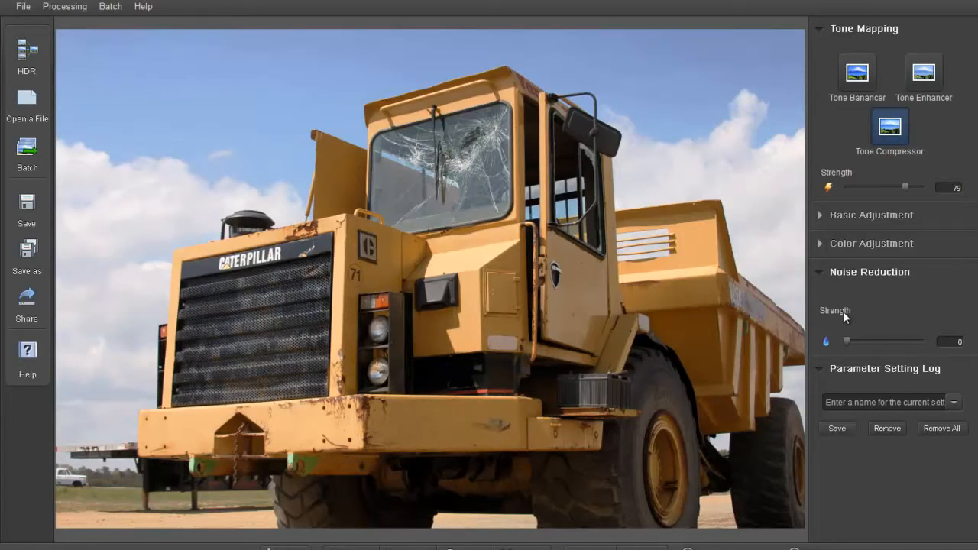
Step: Reveal the Noise Reduction controls, leaving strength at 0
left_click_drag(847, 340, 868, 341)
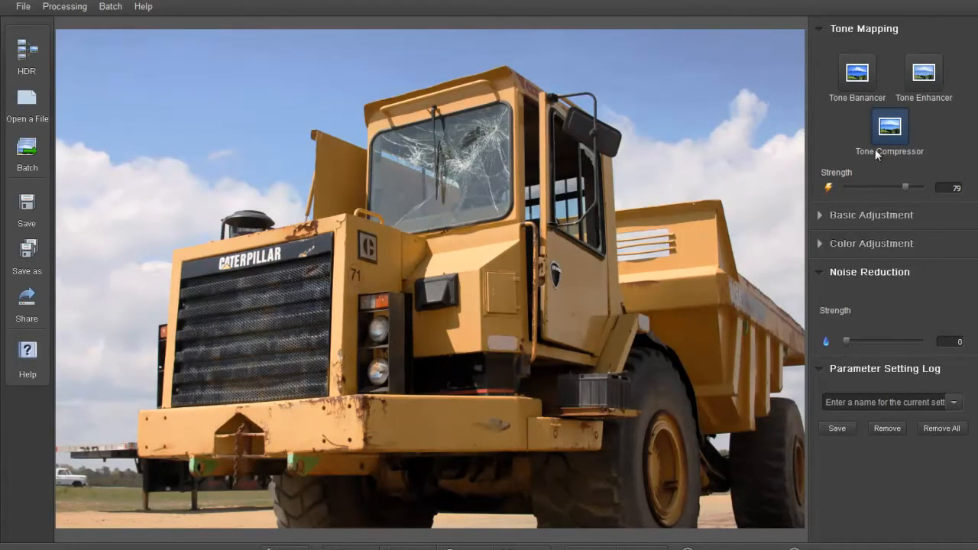
mouse_move(923, 75)
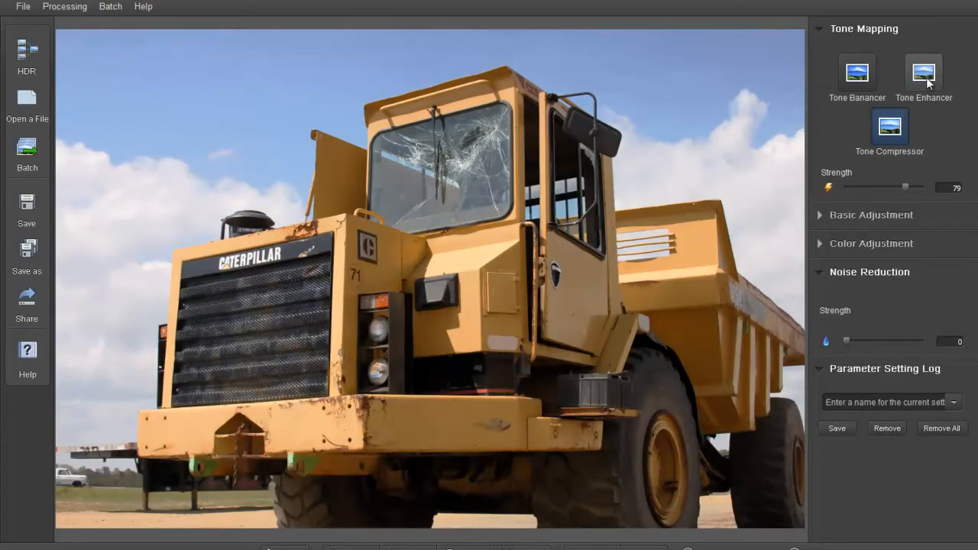
Step: Tone-map with Tone Enhancer at strength 42 and raise Fill Light to 39 to lift shadows
left_click(923, 73)
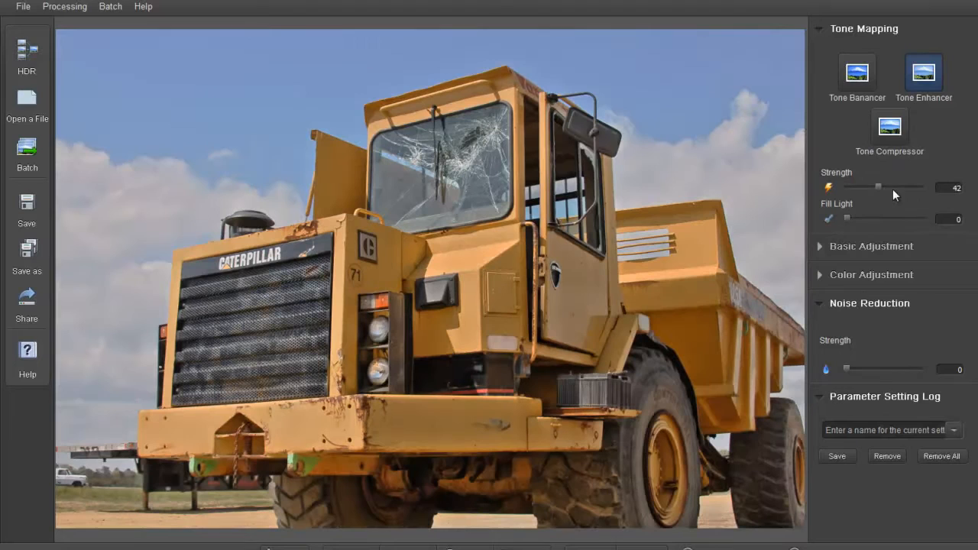
mouse_move(879, 202)
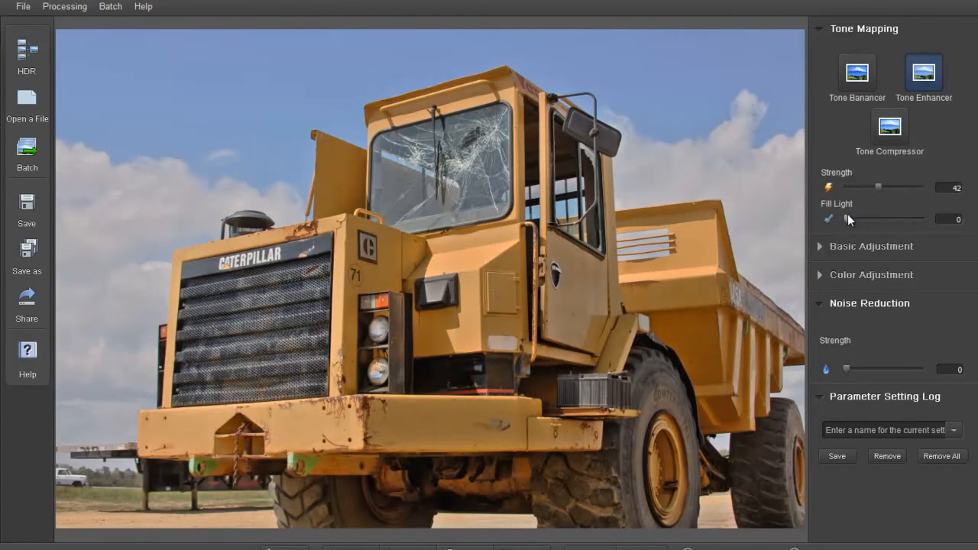
left_click_drag(847, 220, 877, 220)
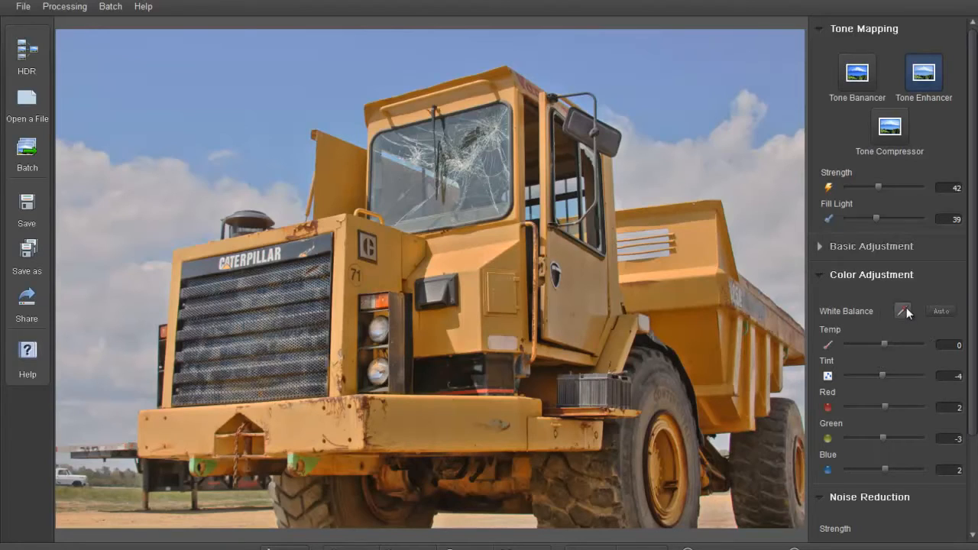
mouse_move(823, 277)
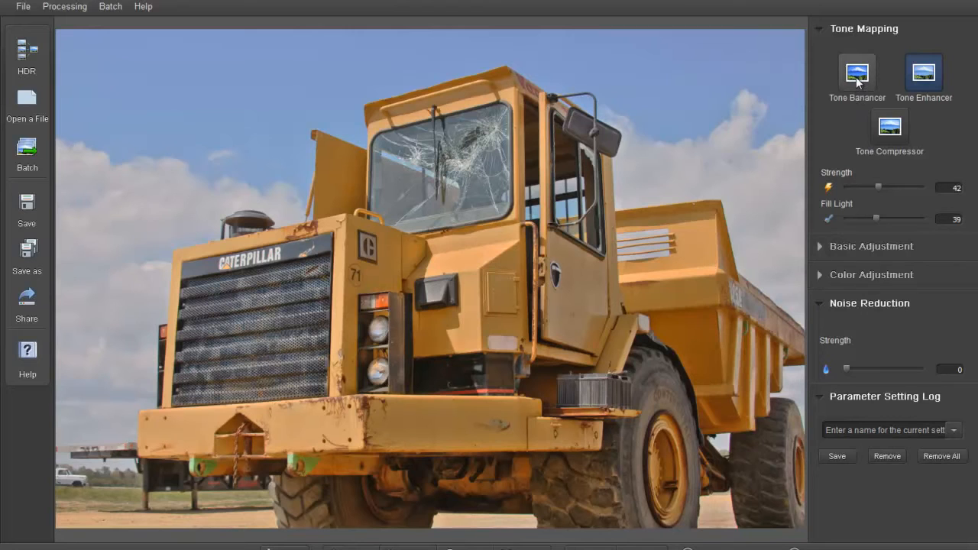
Step: Tone-map with Tone Balancer at Strength 75 and Local Lighting 61
left_click(856, 73)
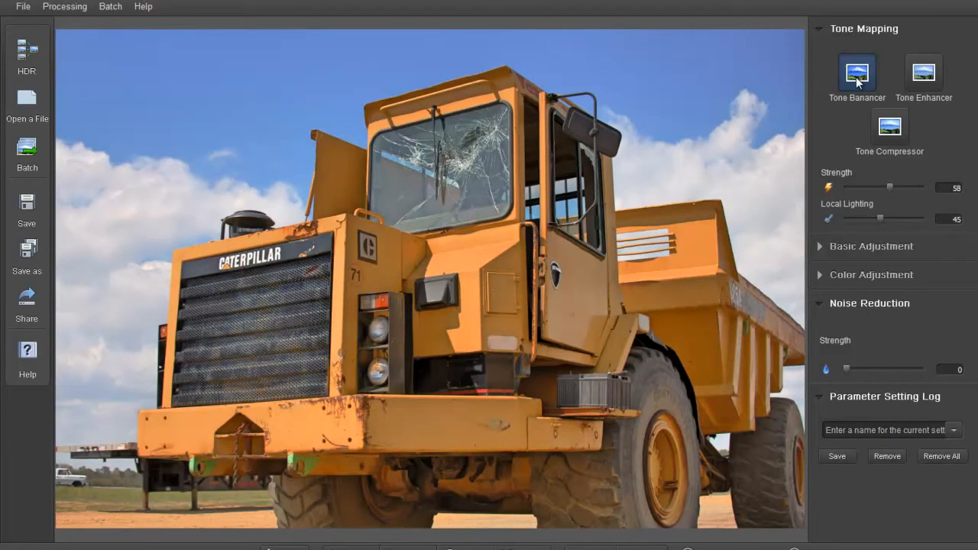
mouse_move(896, 198)
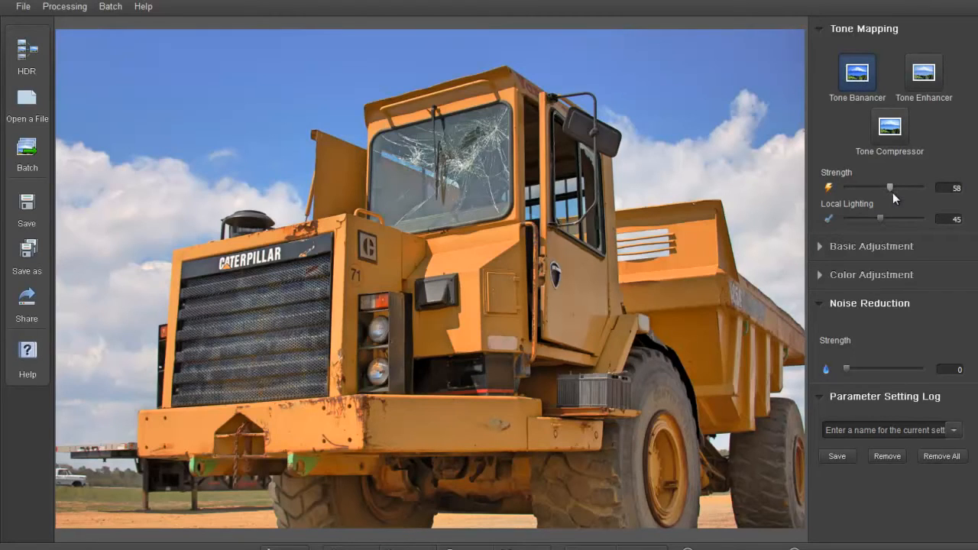
mouse_move(894, 196)
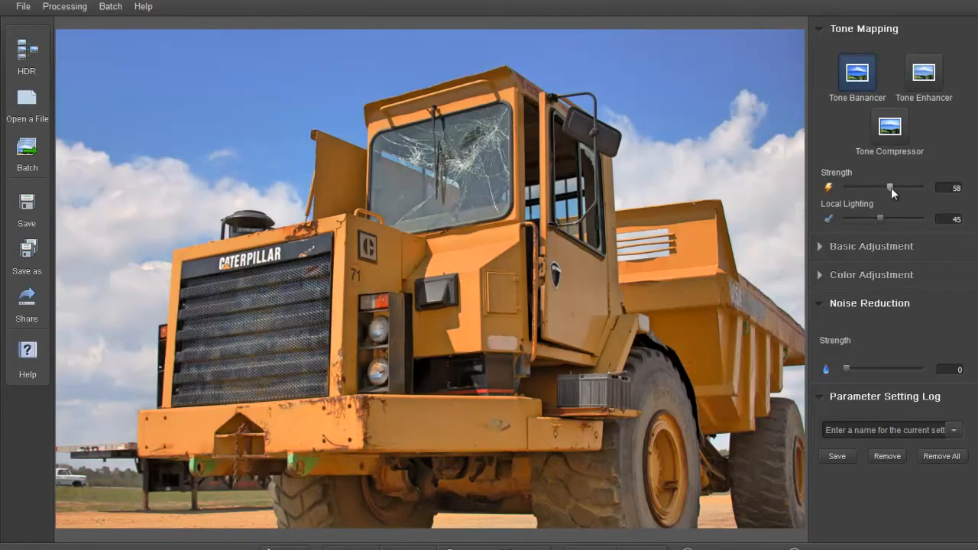
left_click_drag(889, 188, 902, 188)
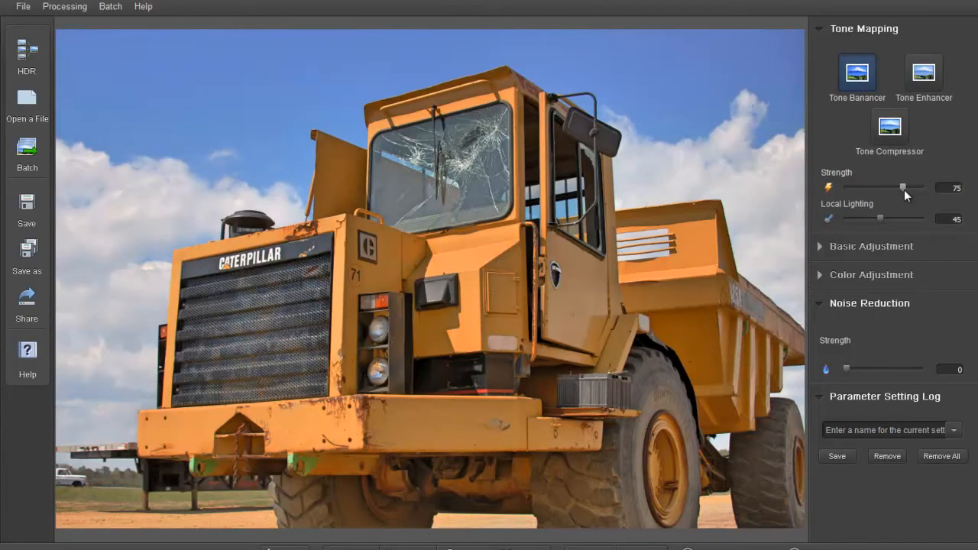
mouse_move(880, 229)
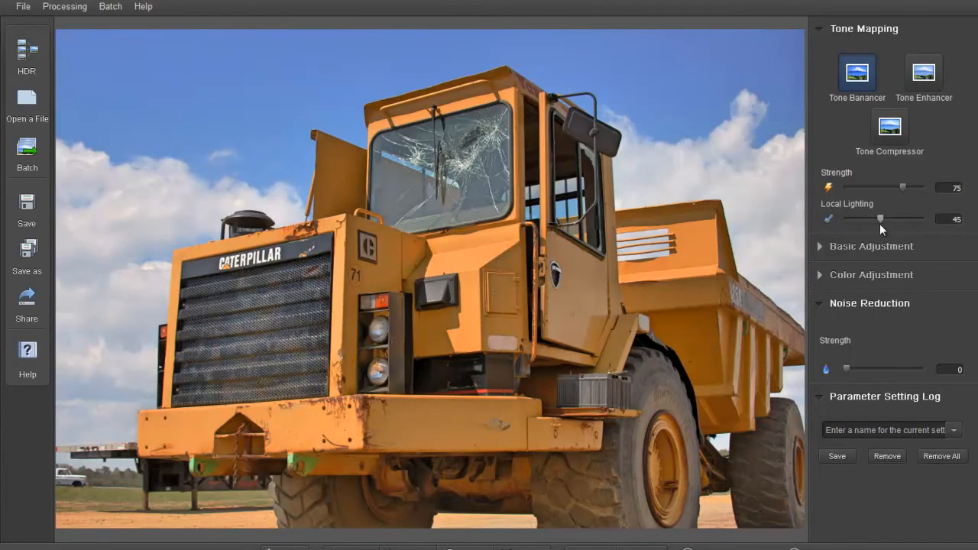
left_click_drag(880, 217, 894, 217)
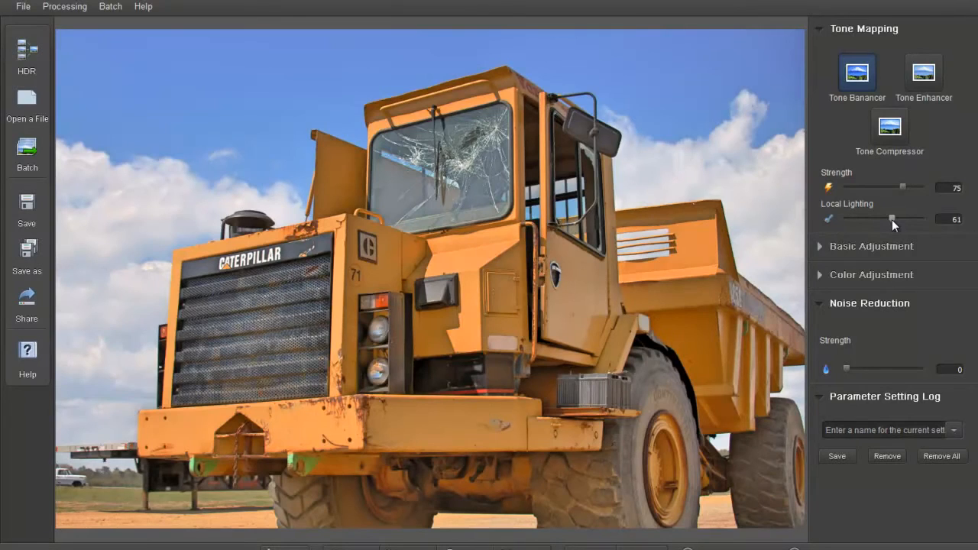
mouse_move(823, 247)
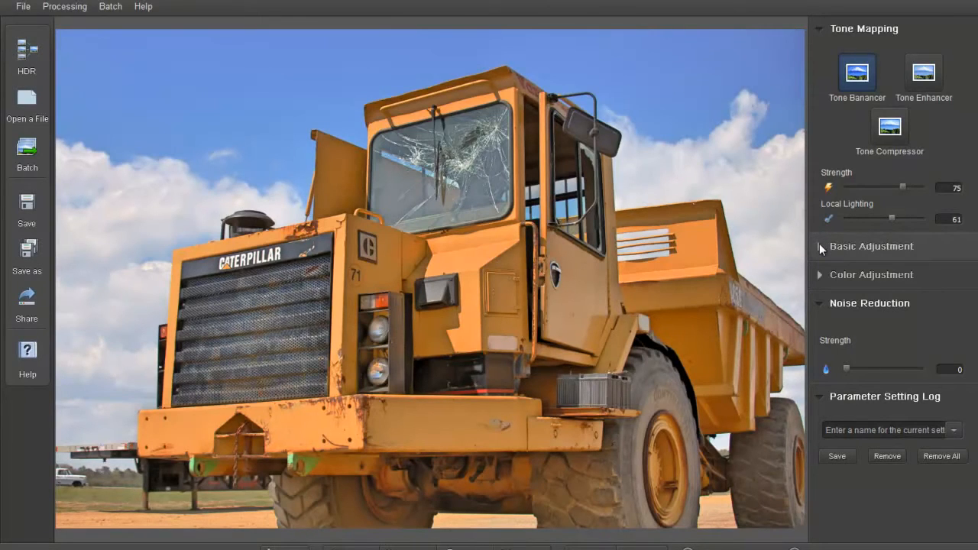
Step: In Basic Adjustment, raise Saturation to 25 for richer truck colours
left_click(872, 246)
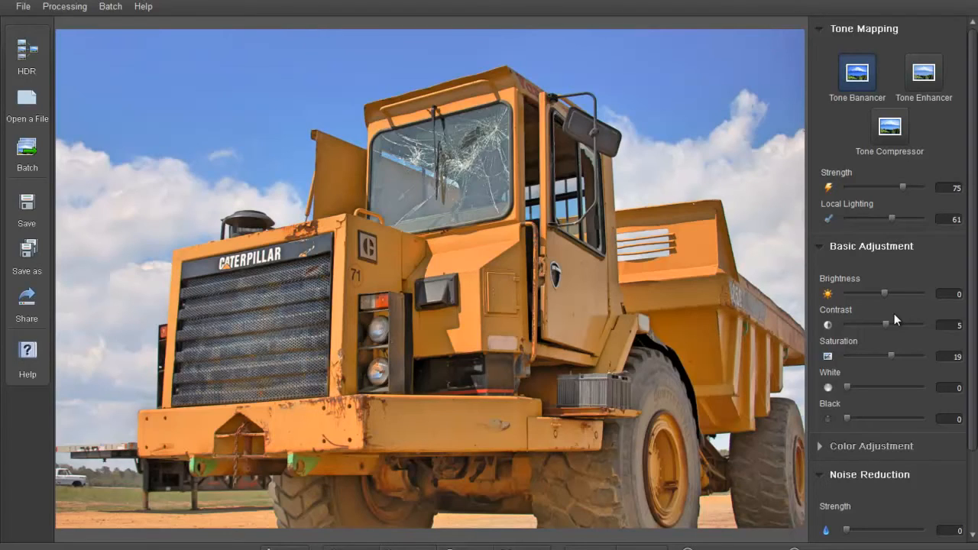
mouse_move(889, 351)
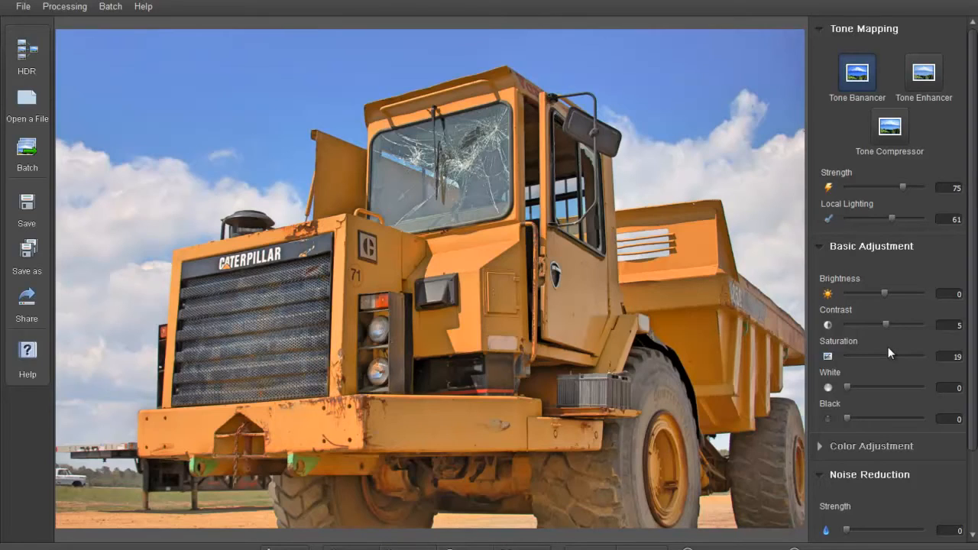
mouse_move(865, 346)
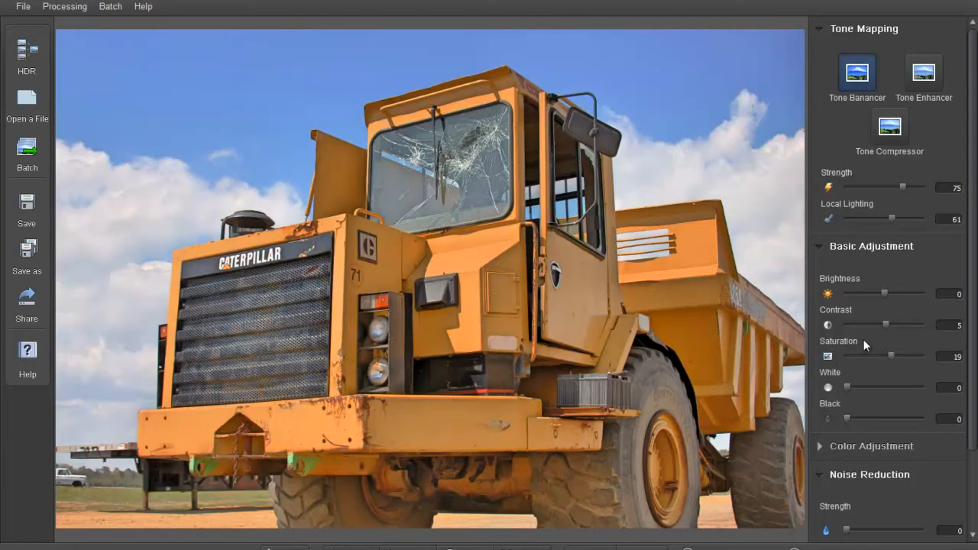
left_click_drag(893, 356, 880, 356)
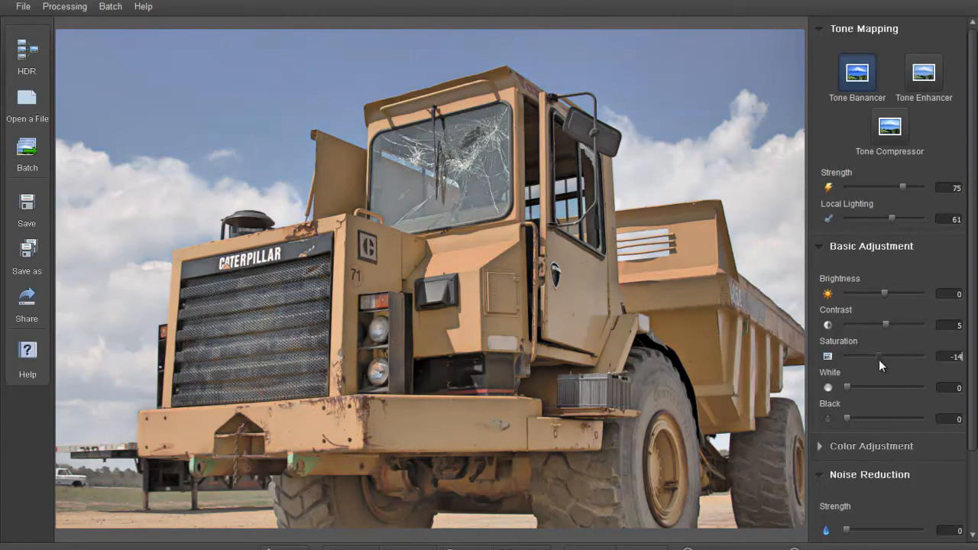
left_click_drag(880, 356, 924, 356)
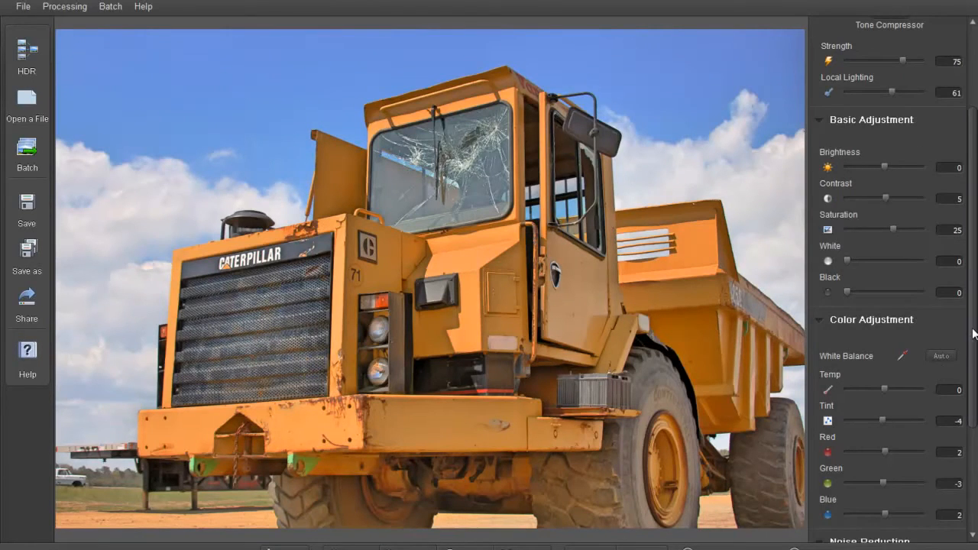
scroll("down", 3)
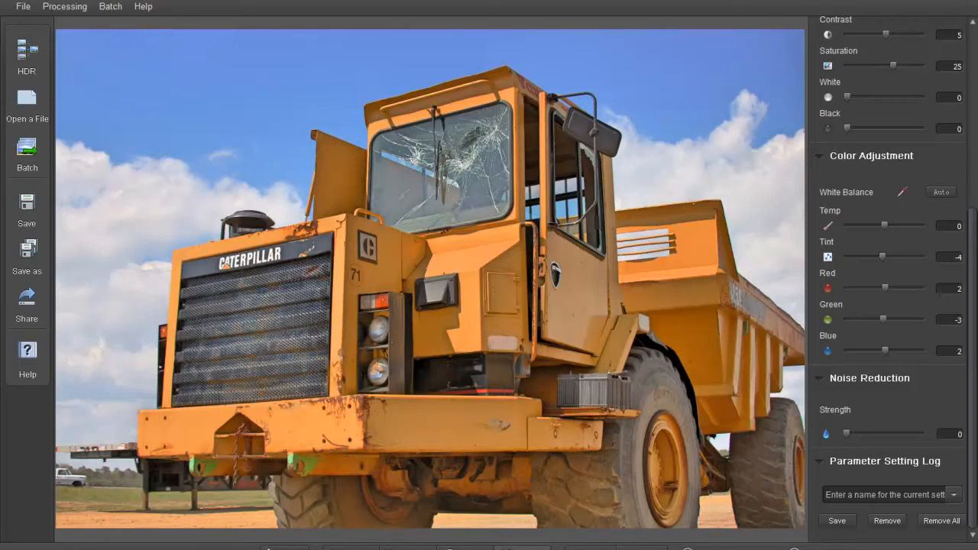
mouse_move(652, 399)
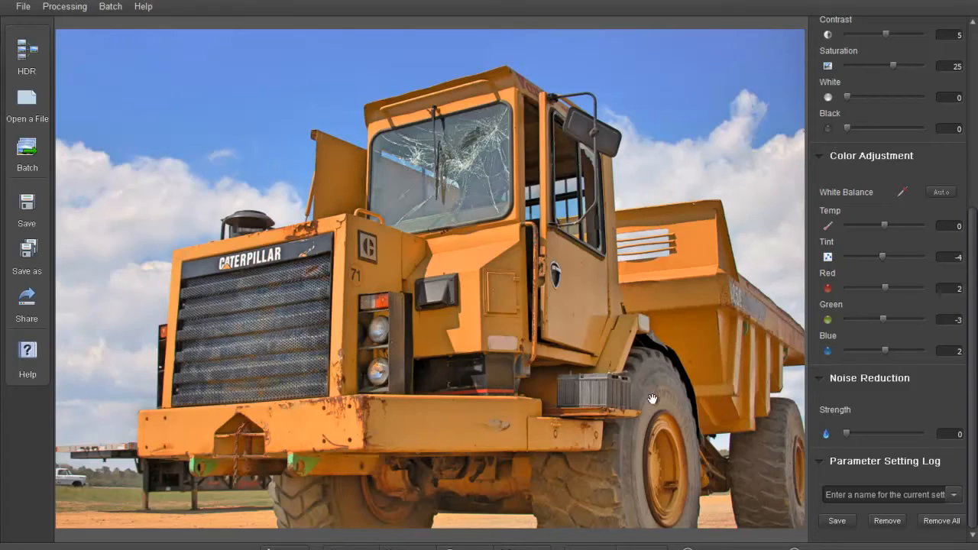
mouse_move(888, 442)
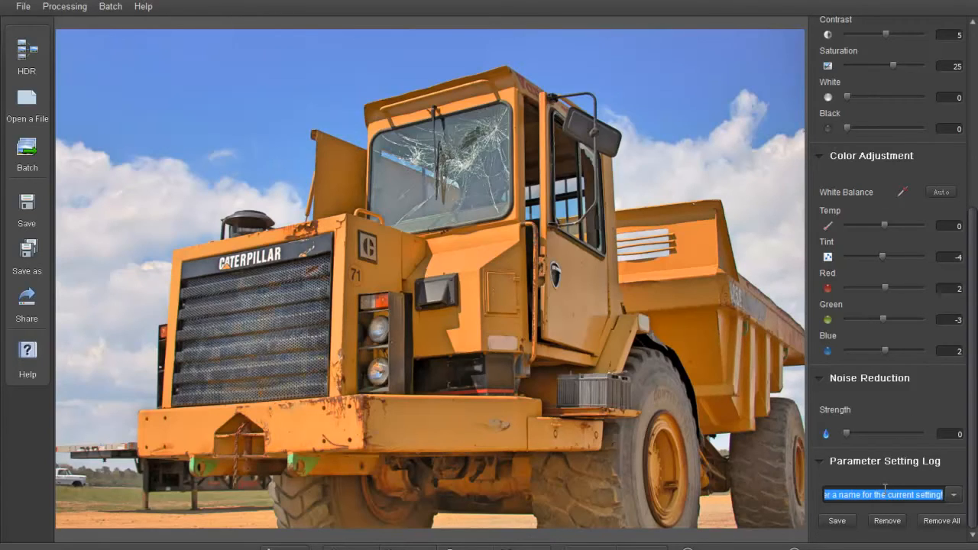
mouse_move(64, 7)
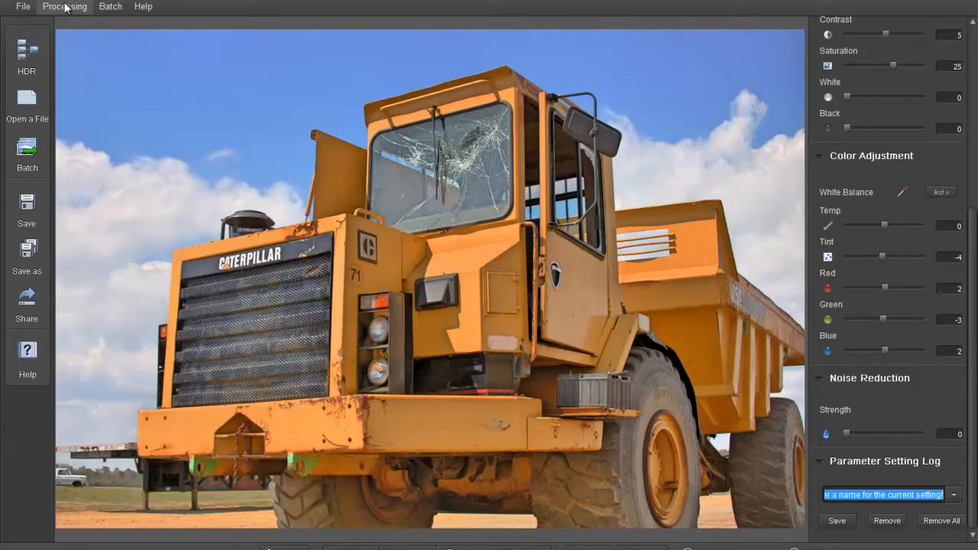
left_click(110, 6)
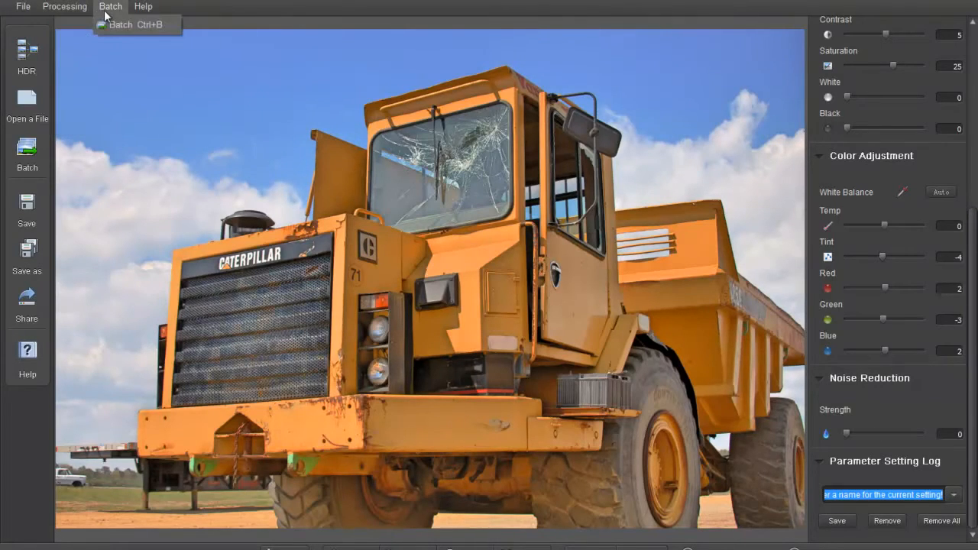
left_click(64, 6)
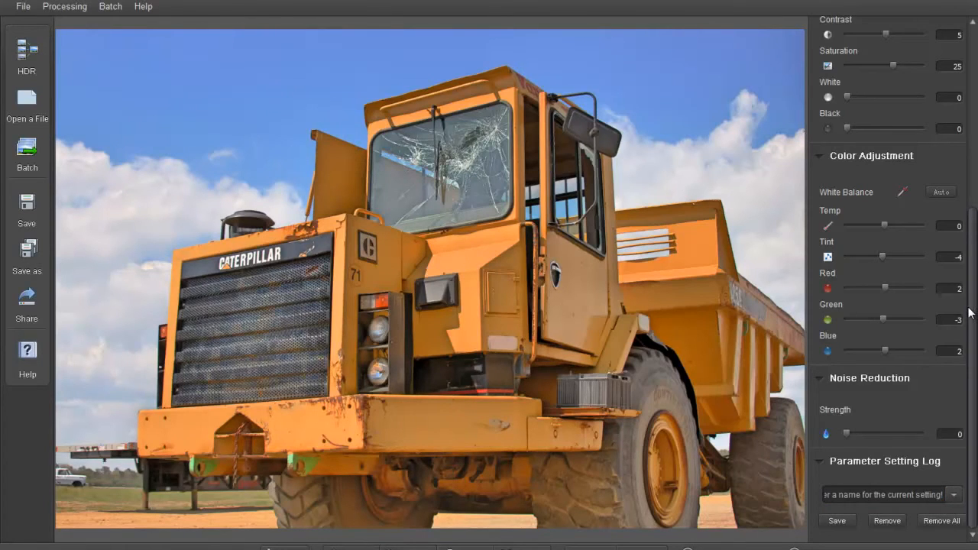
scroll("up", 3)
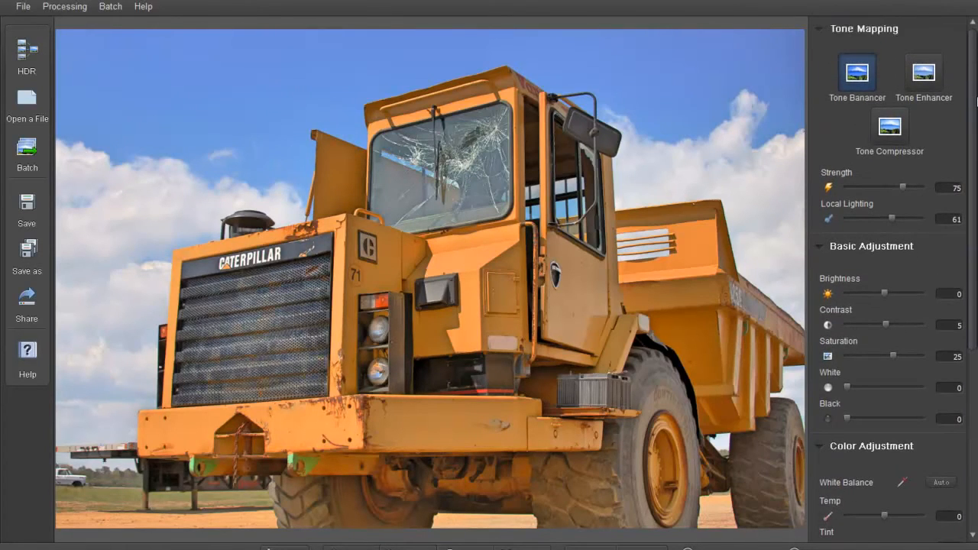
mouse_move(873, 47)
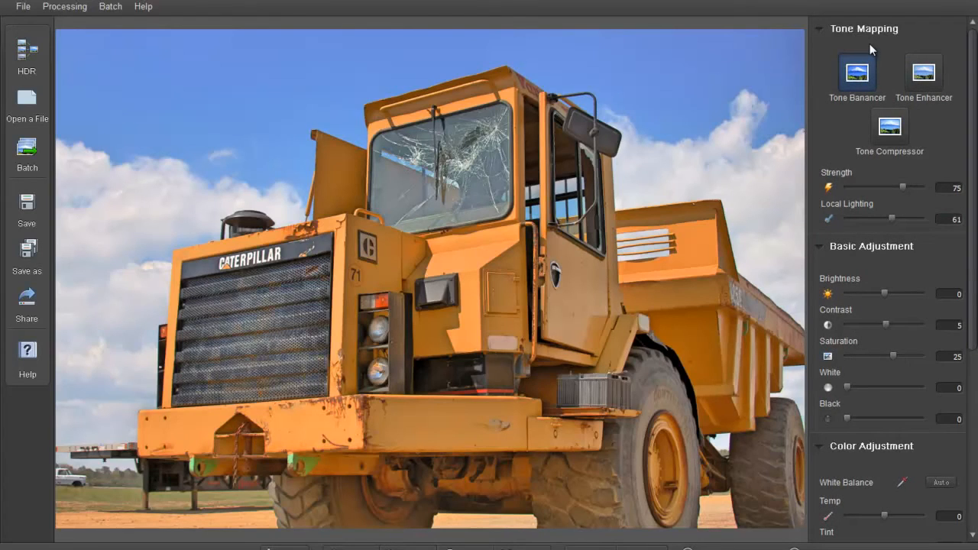